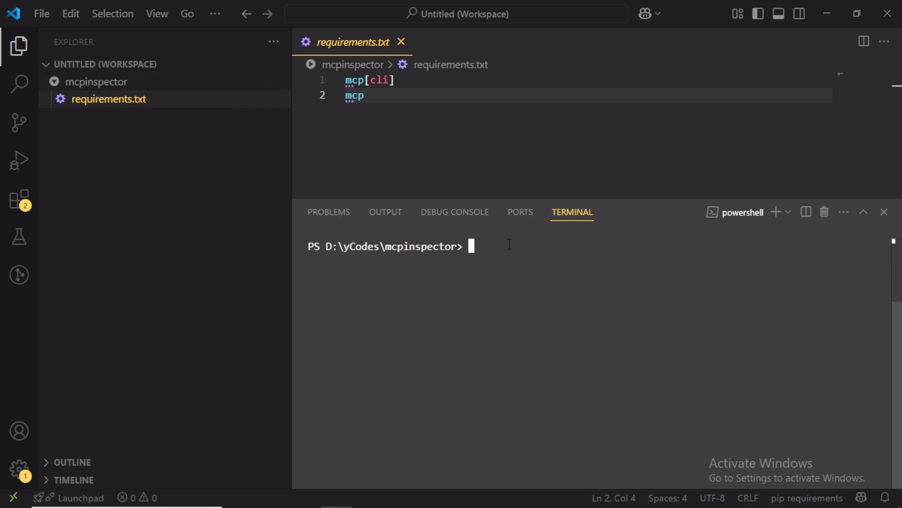
# Create a venv in mcpinspector with python -m venv venv and dismiss the environment suggestion
pyautogui.write('python -m venv venv')
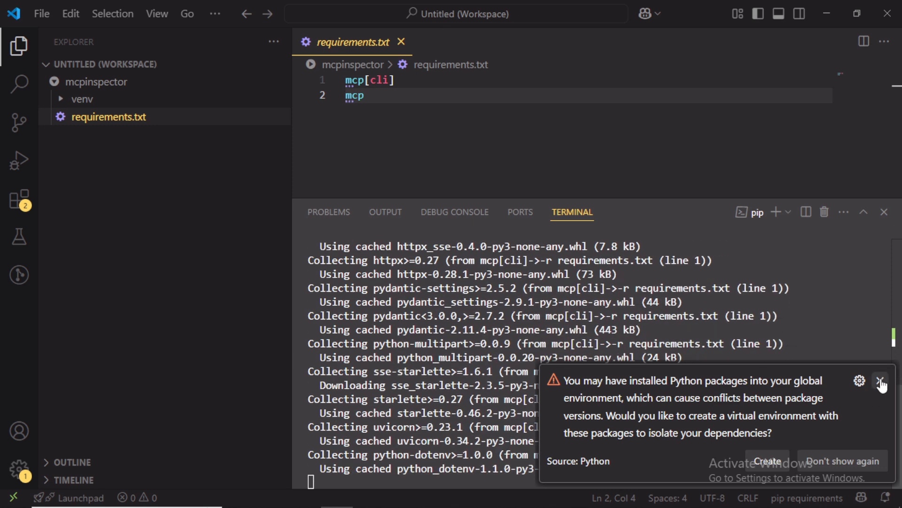
pyautogui.click(881, 380)
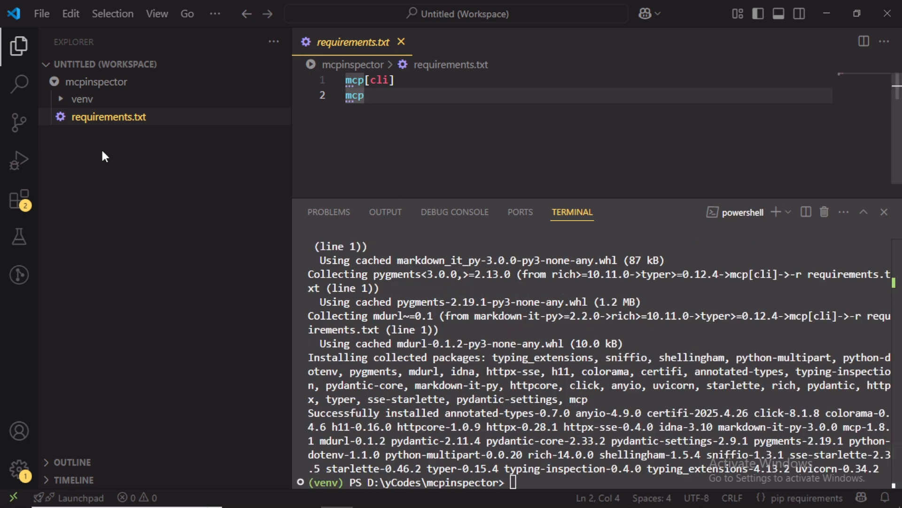
# Create server.py in the mcpinspector folder and scroll through its FastMCP server code
pyautogui.rightClick(95, 82)
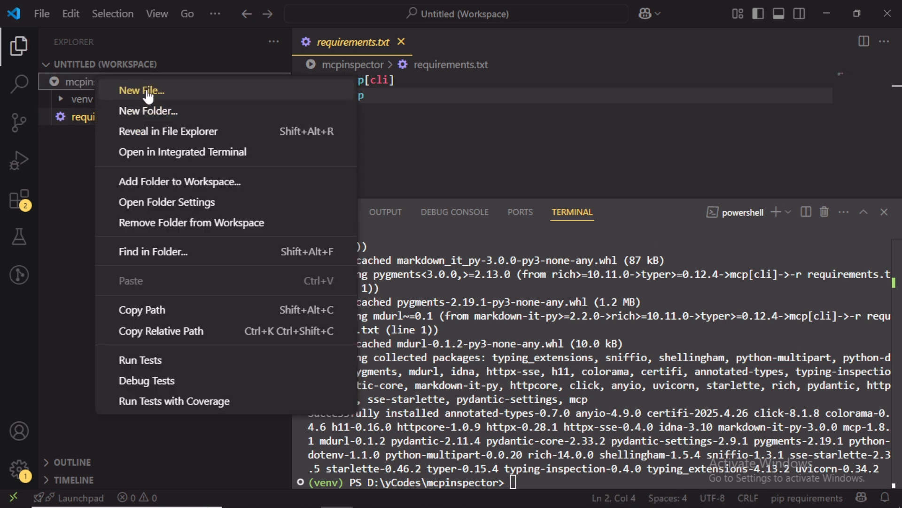
pyautogui.click(141, 90)
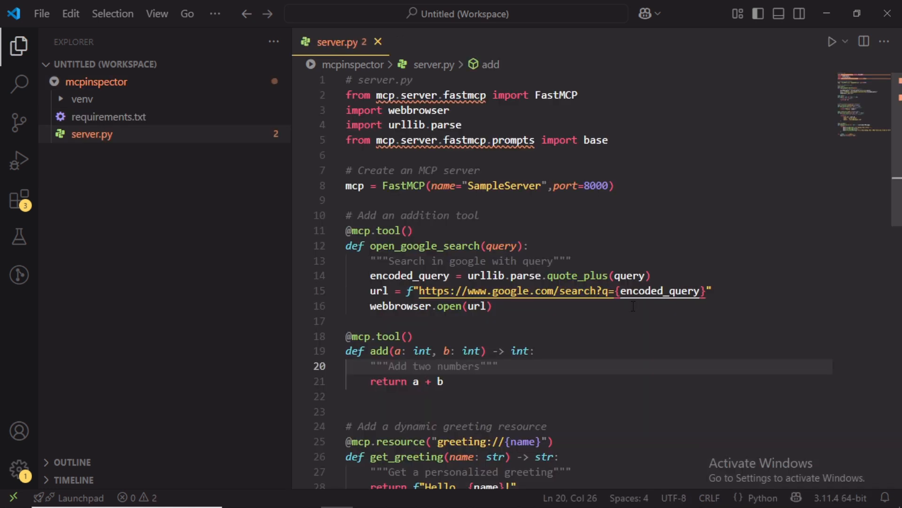
pyautogui.scroll(-3)
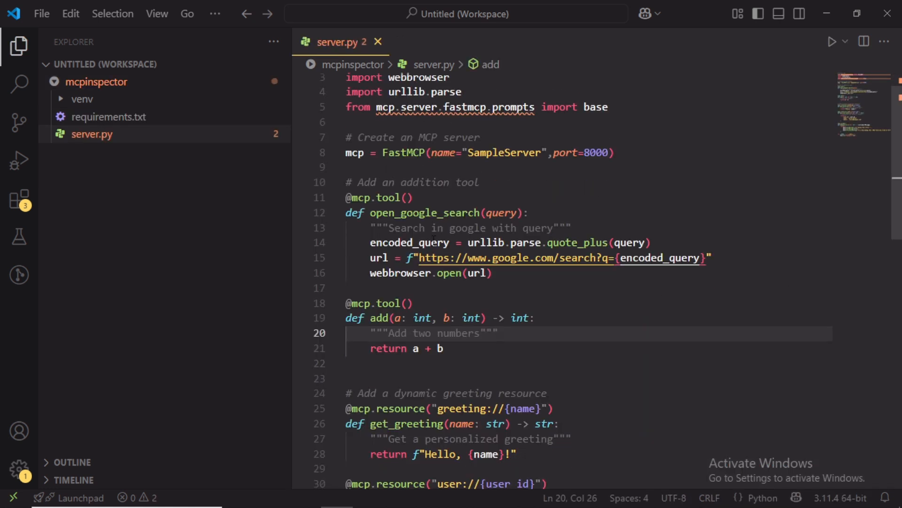
pyautogui.scroll(-3)
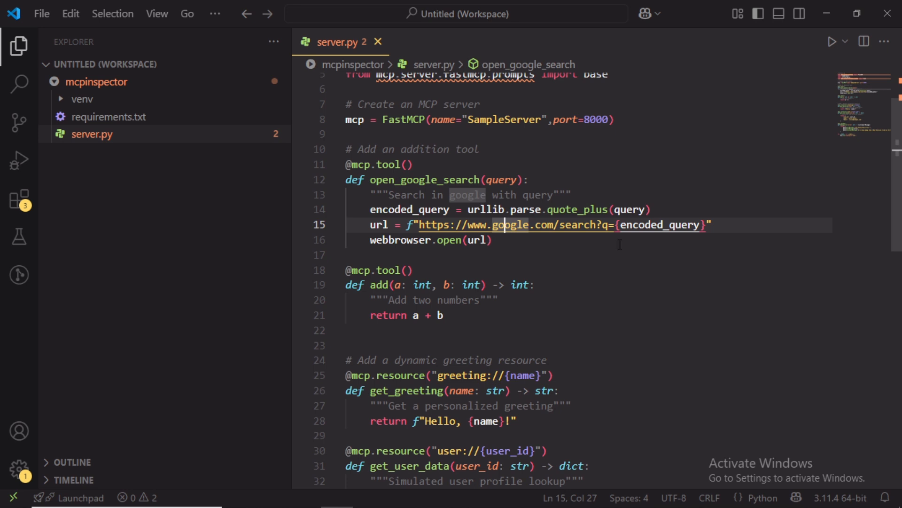
pyautogui.moveTo(506, 225)
pyautogui.write('mcp dev server.p')
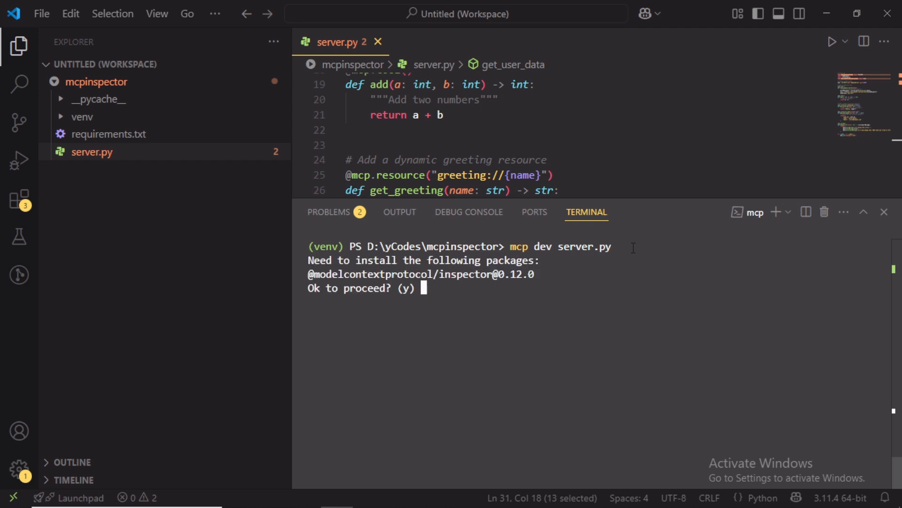
pyautogui.write('y')
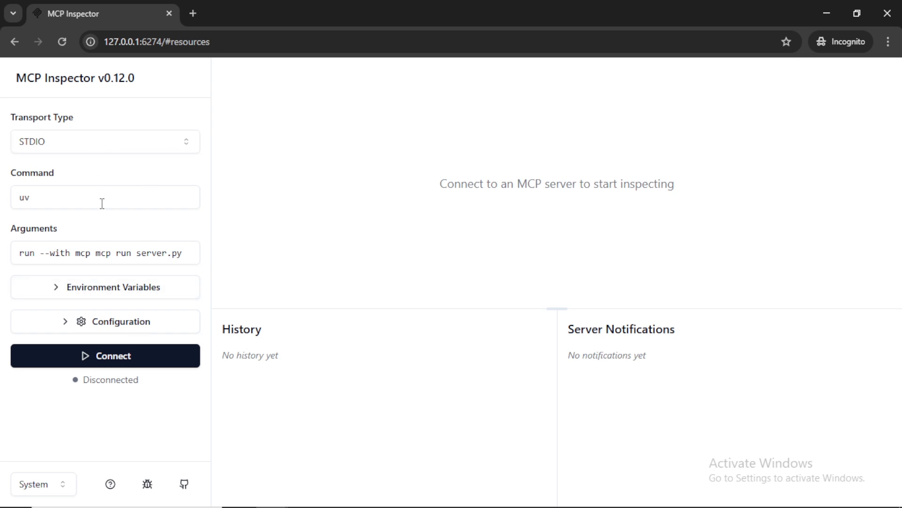
pyautogui.moveTo(146, 413)
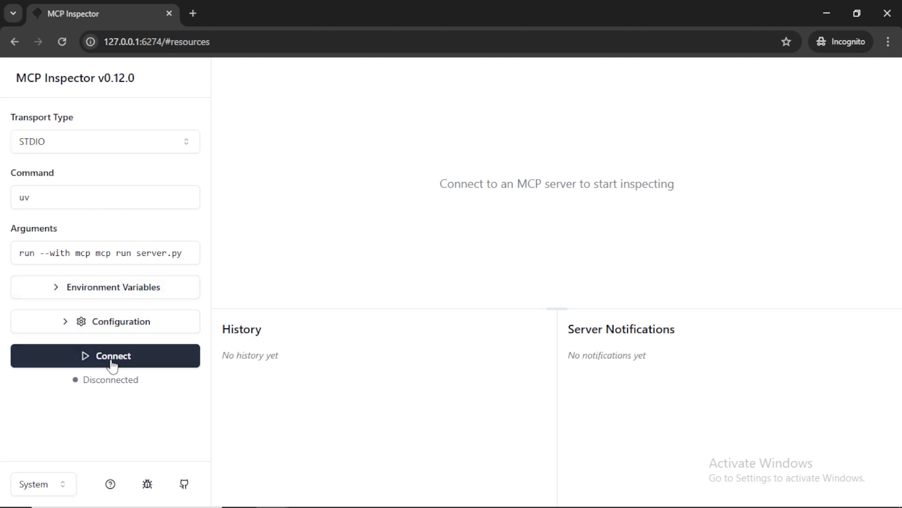
pyautogui.moveTo(153, 422)
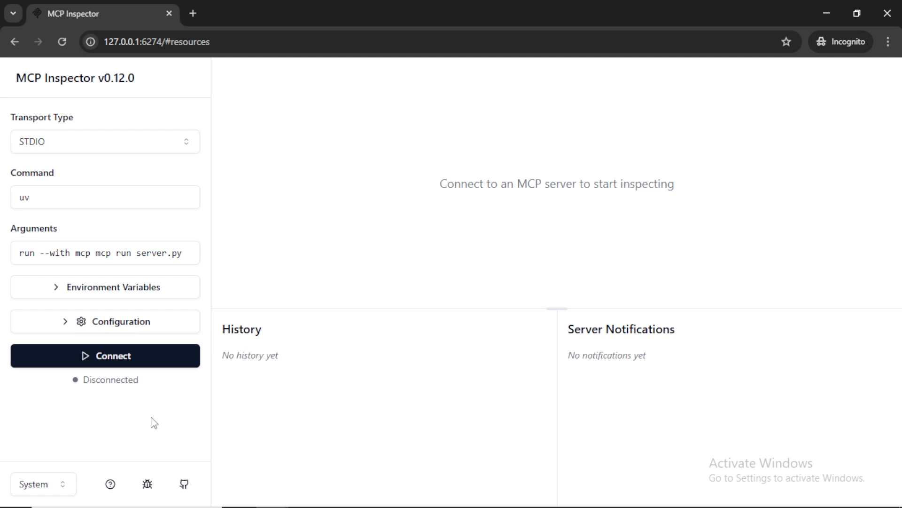
# Connect the inspector over STDIO and browse the Tools, Ping and Resources sections
pyautogui.click(105, 355)
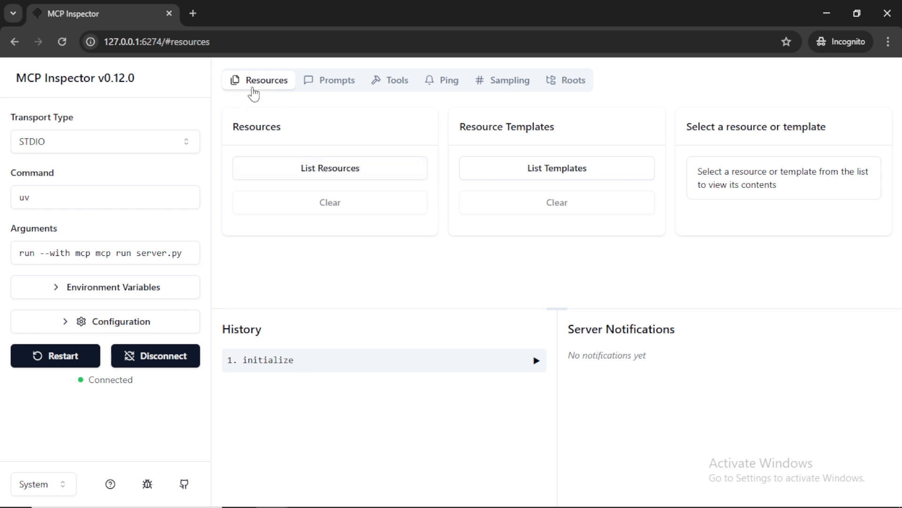
pyautogui.click(389, 80)
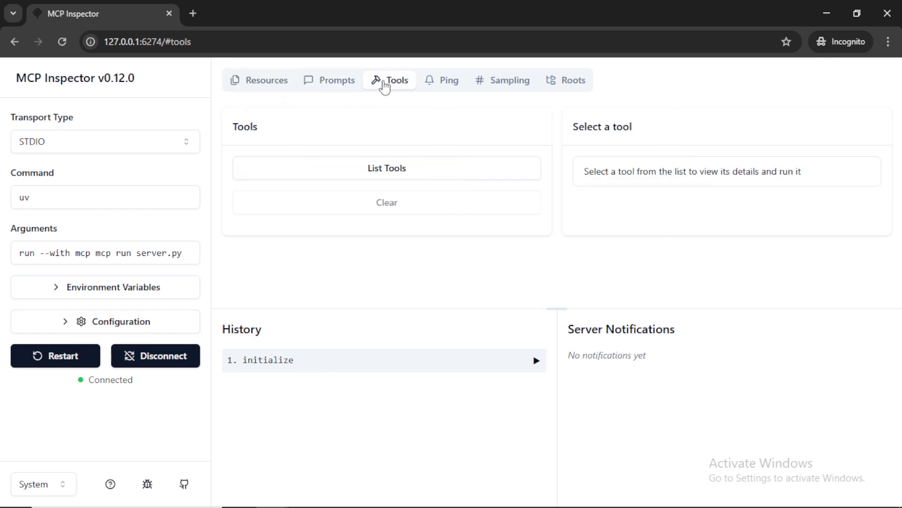
pyautogui.click(449, 80)
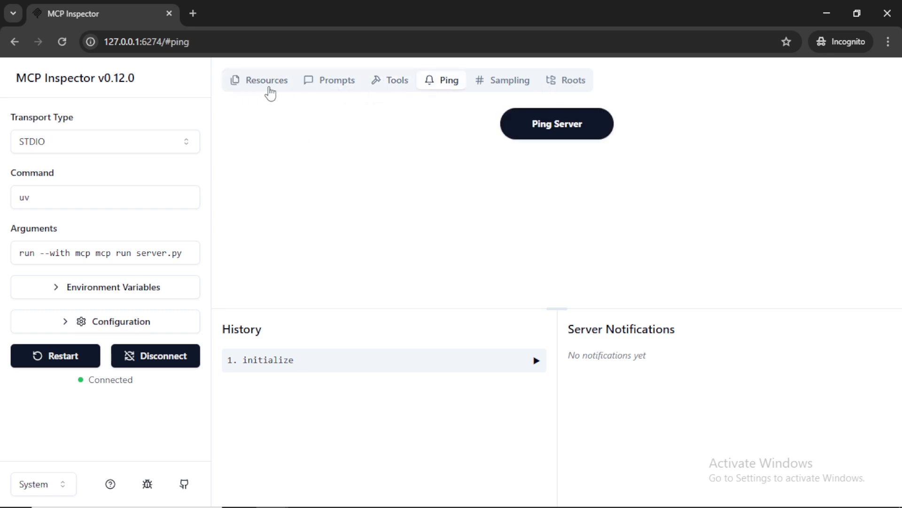
pyautogui.click(265, 79)
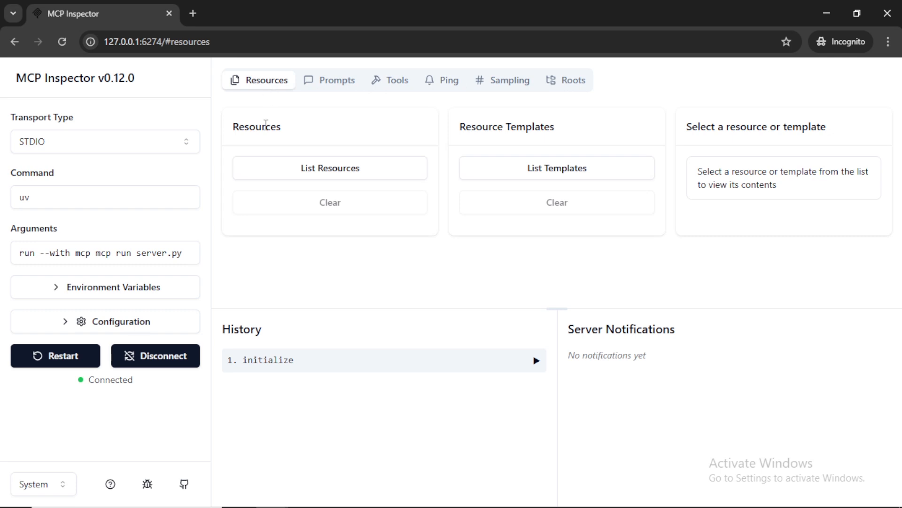
pyautogui.doubleClick(530, 126)
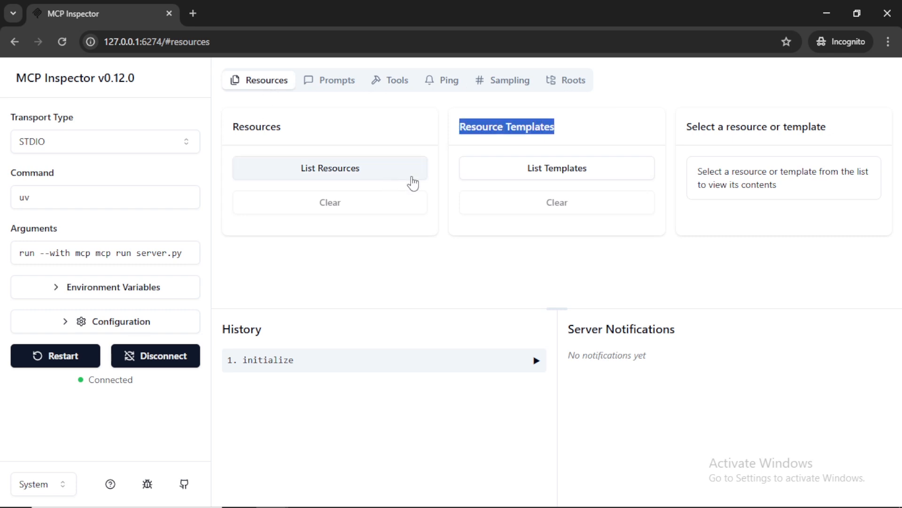
# List resource templates, read get_greeting with name 'coder', then select get_user_data
pyautogui.click(556, 168)
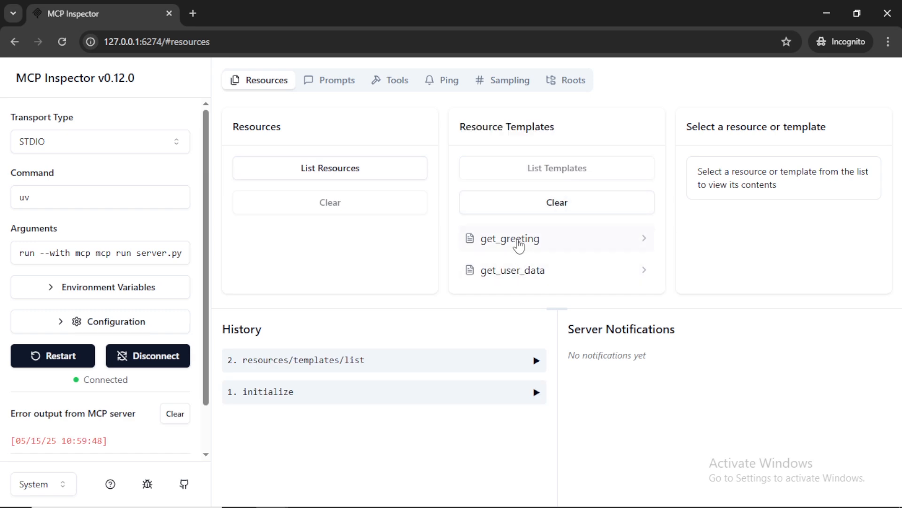
pyautogui.click(509, 238)
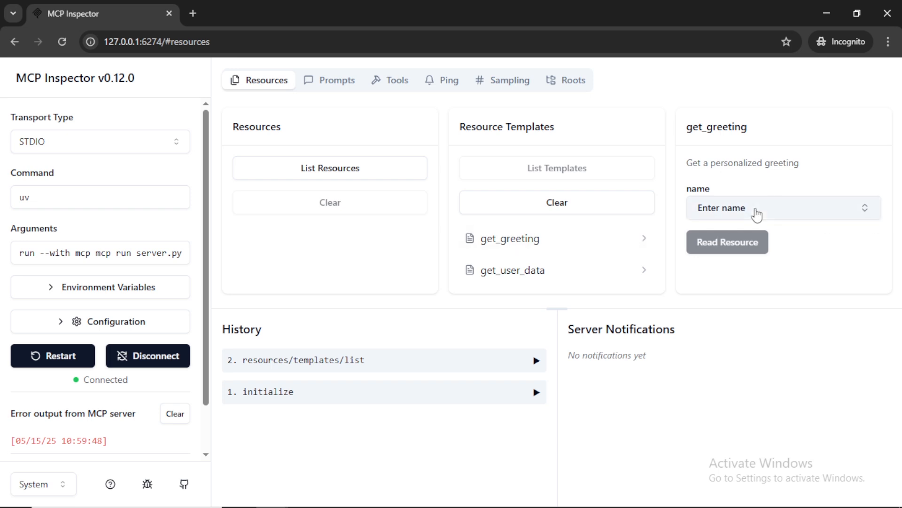
pyautogui.click(780, 208)
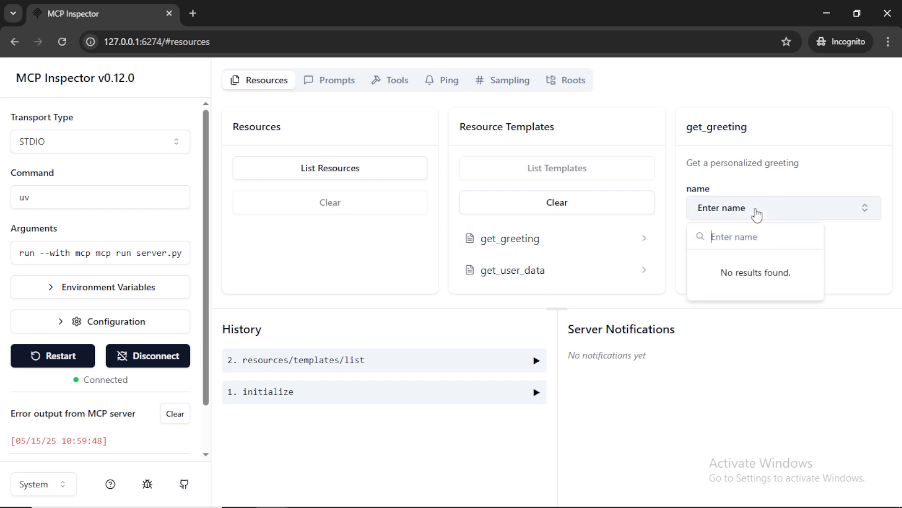
pyautogui.write('coder')
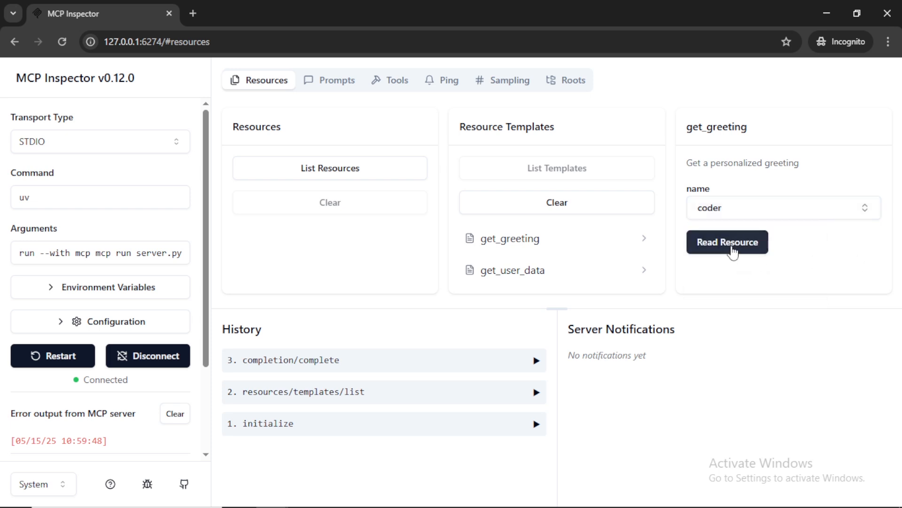
pyautogui.click(728, 241)
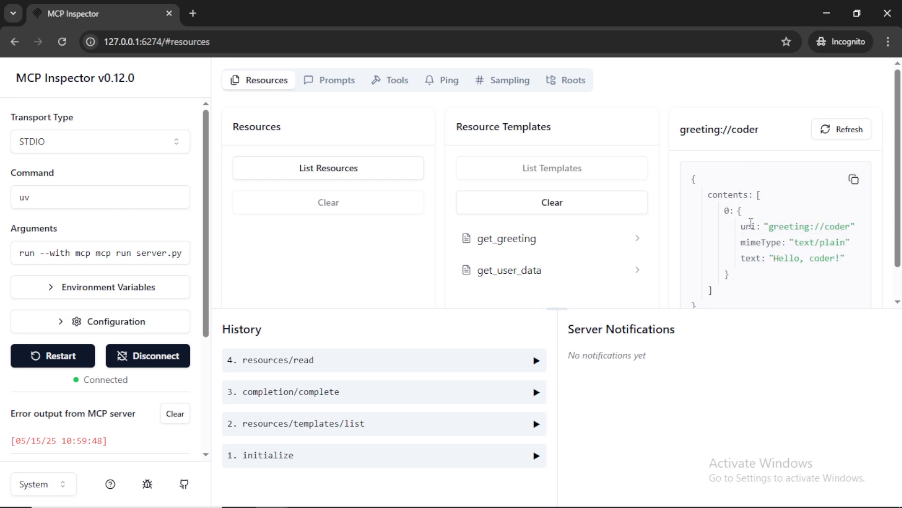
pyautogui.click(509, 270)
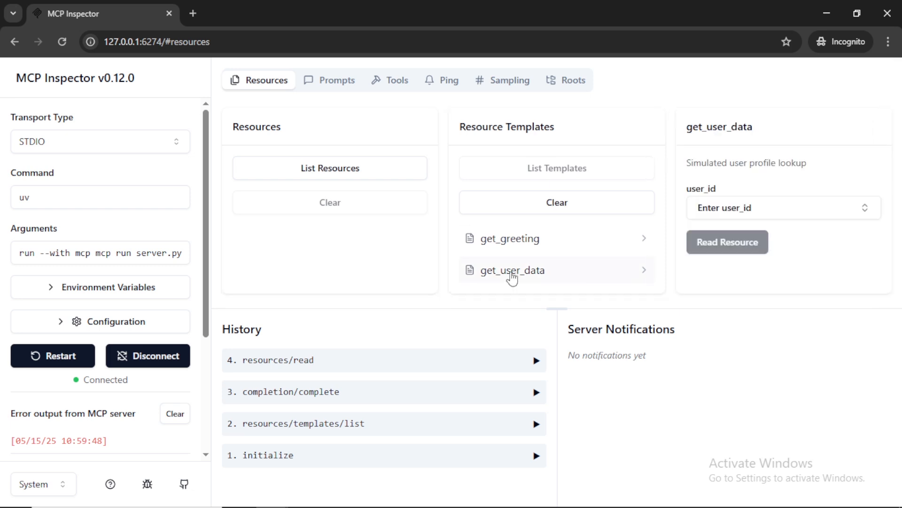
# Read get_user_data with user_id 20 and scroll through the returned user://20 JSON
pyautogui.click(777, 207)
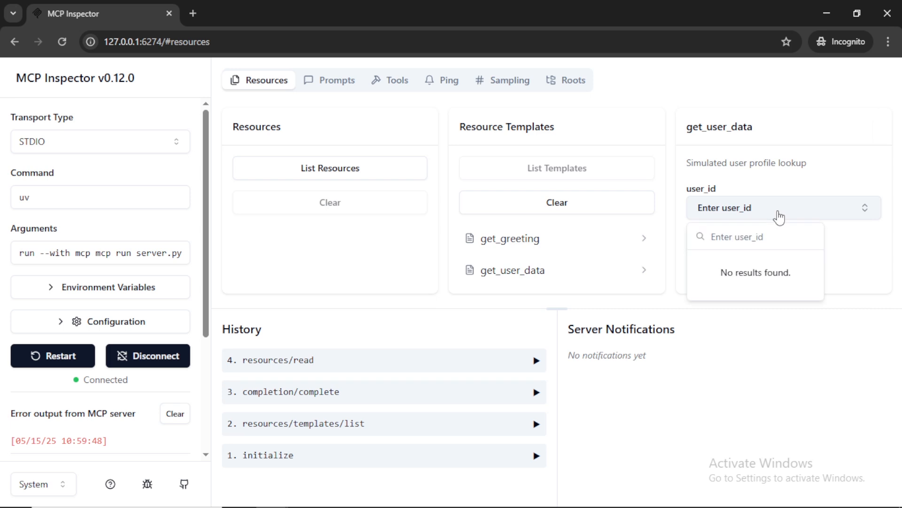
pyautogui.write('20')
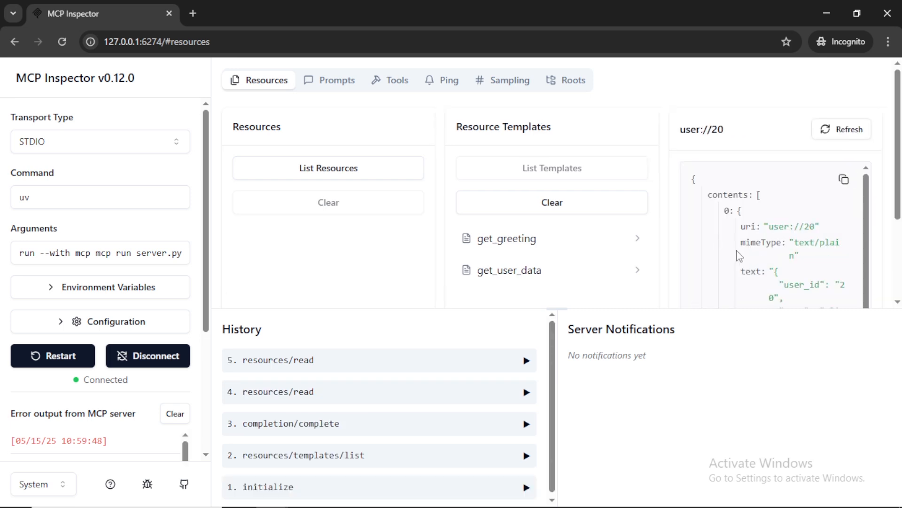
pyautogui.scroll(-3)
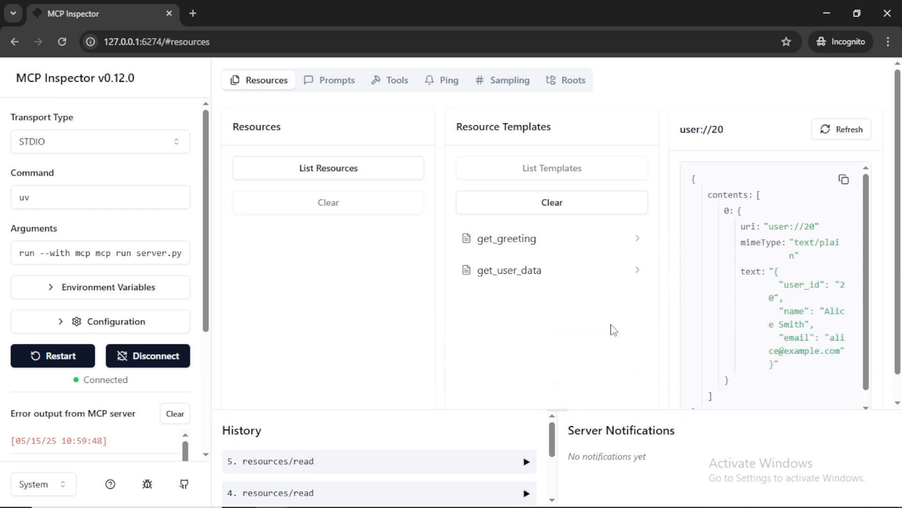
pyautogui.moveTo(580, 344)
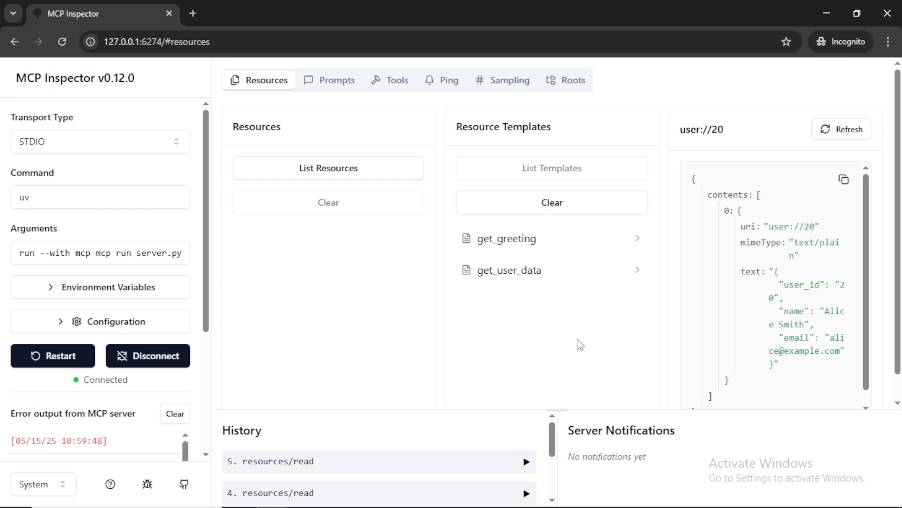
pyautogui.moveTo(700, 349)
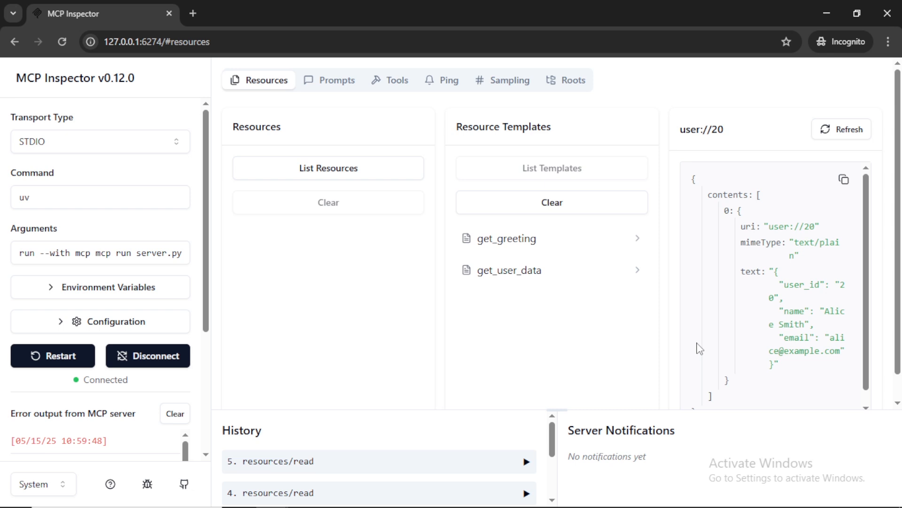
pyautogui.moveTo(391, 86)
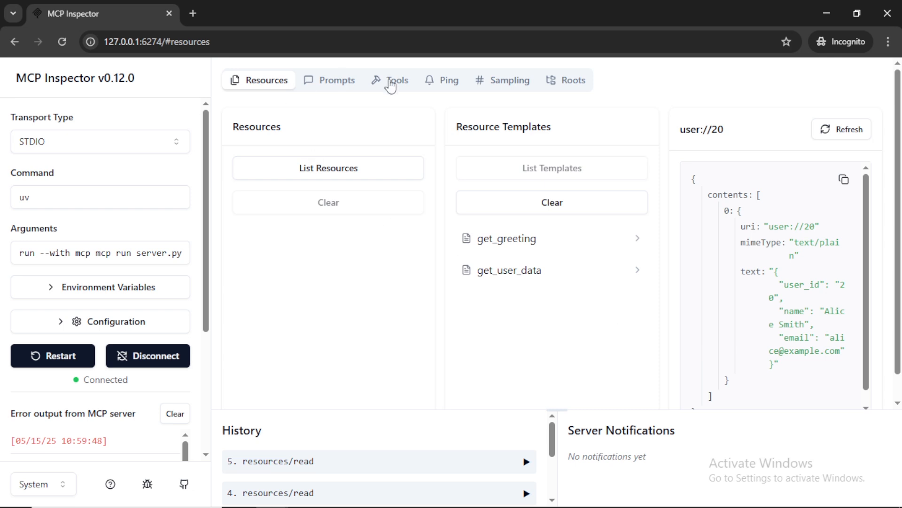
# List the tools and run open_google_search with the query 'what is generative ai'
pyautogui.click(392, 80)
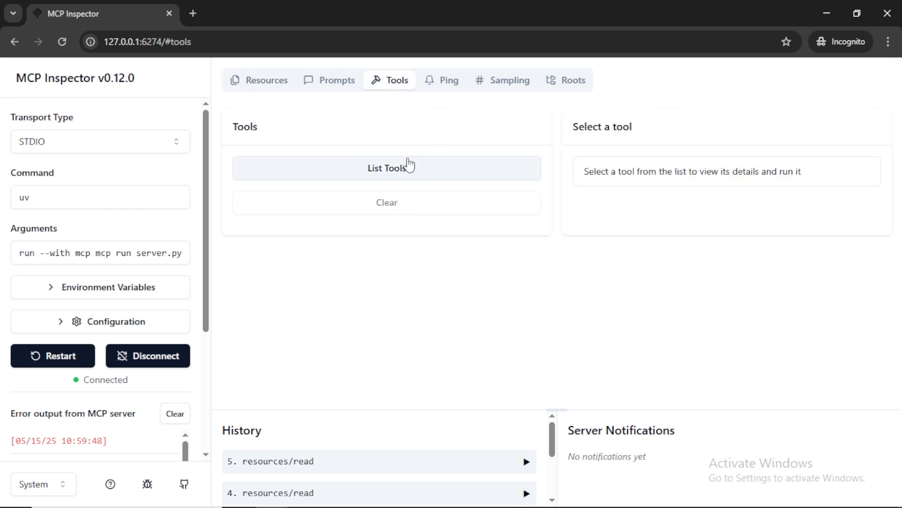
pyautogui.click(386, 168)
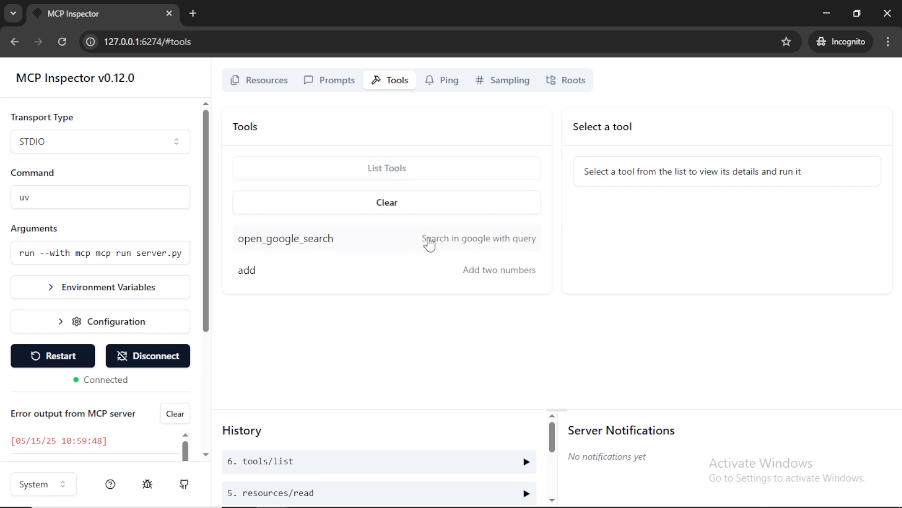
pyautogui.moveTo(491, 276)
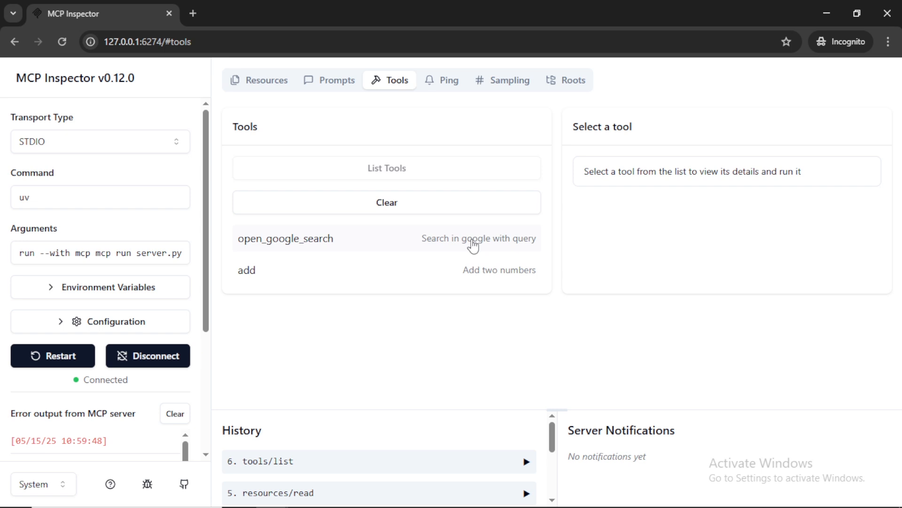
pyautogui.moveTo(265, 246)
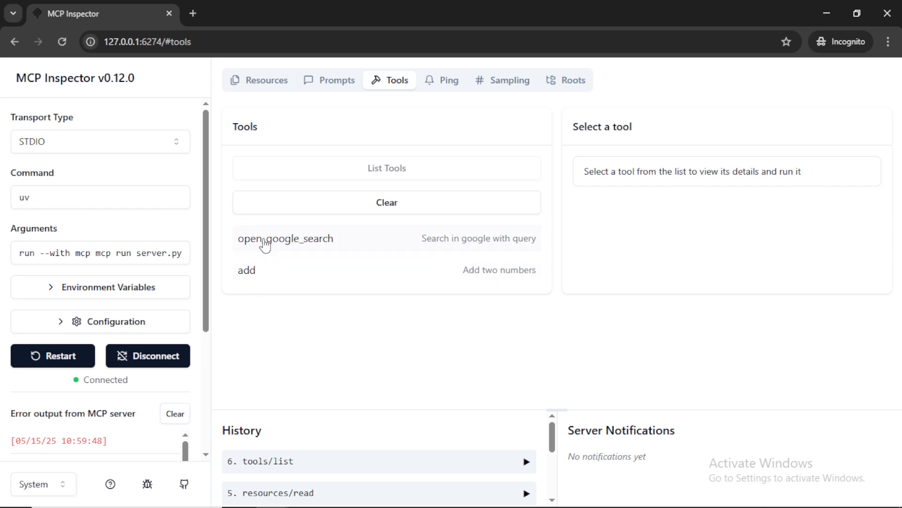
pyautogui.click(286, 239)
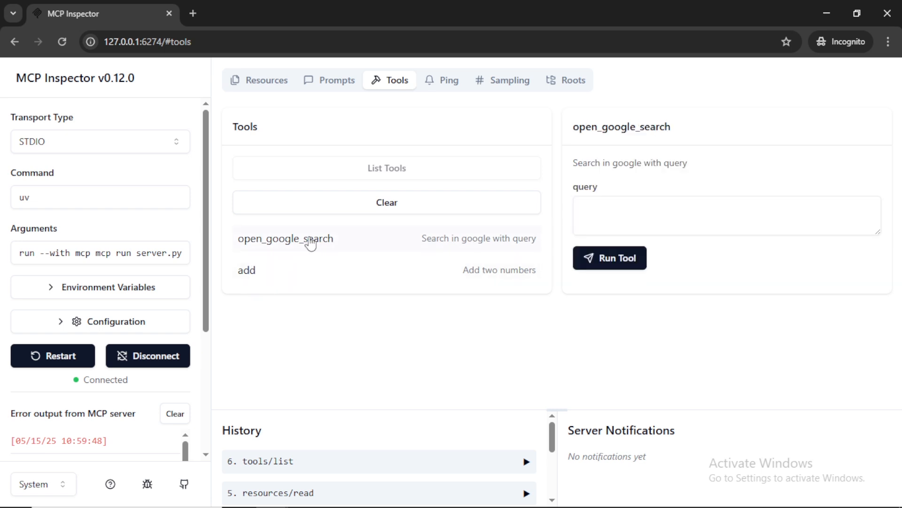
pyautogui.click(727, 215)
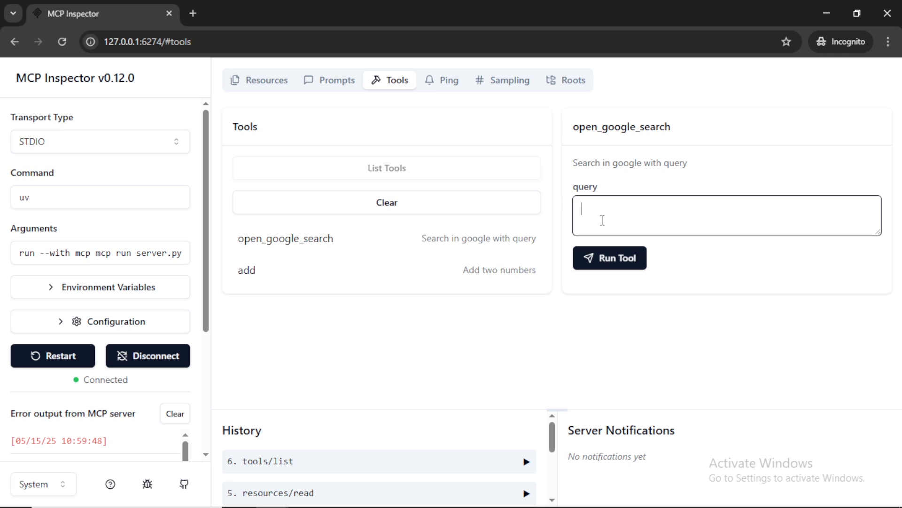
pyautogui.write('what')
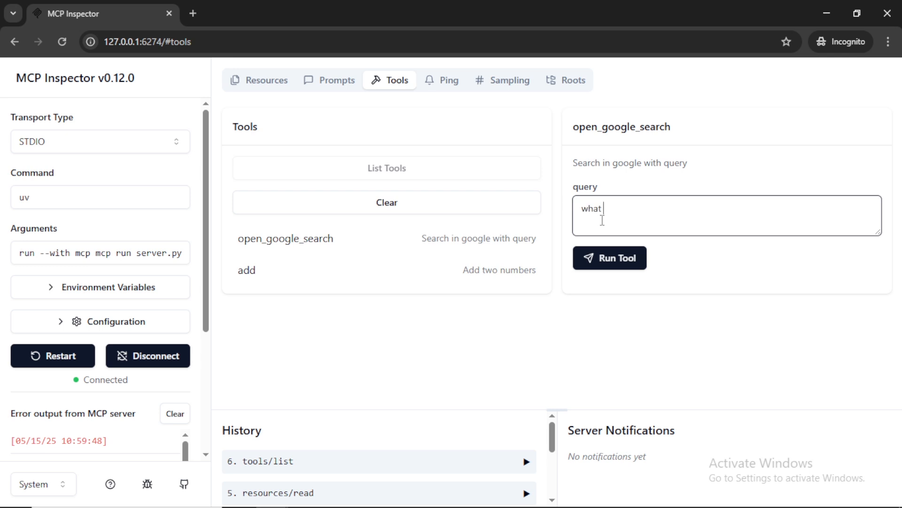
pyautogui.write('is ge')
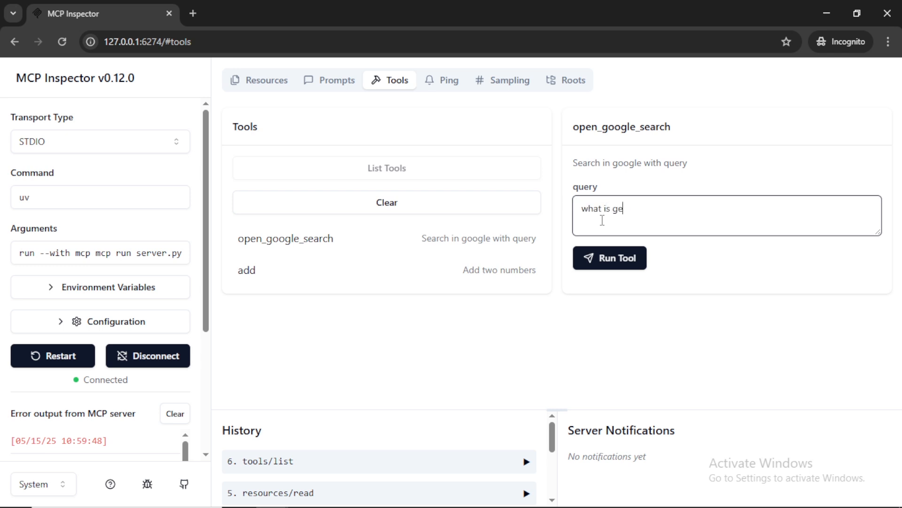
pyautogui.write('nerative ai')
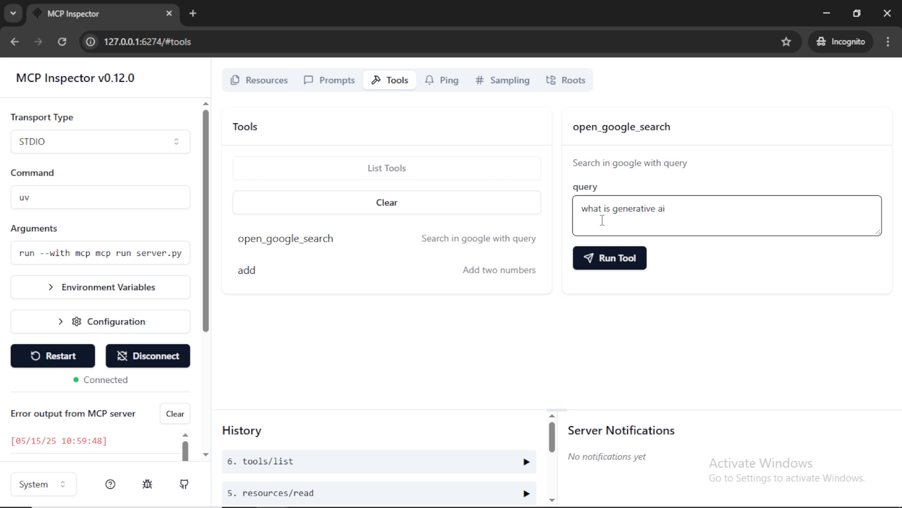
pyautogui.click(610, 258)
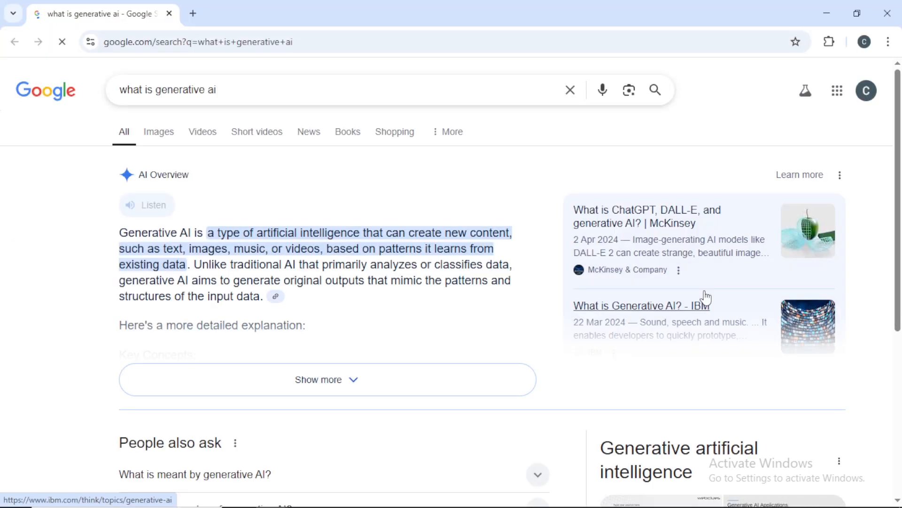
pyautogui.scroll(-3)
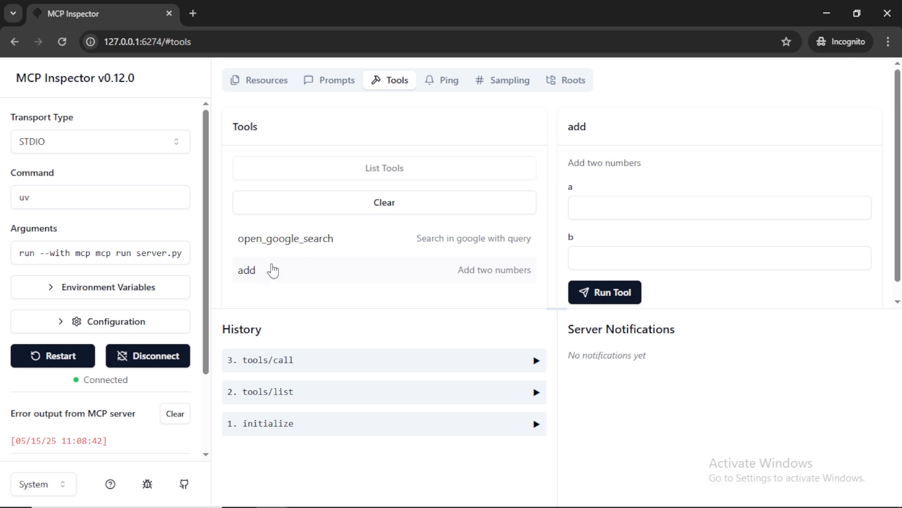
# Run the add tool with a = 5 and b = 2
pyautogui.click(718, 207)
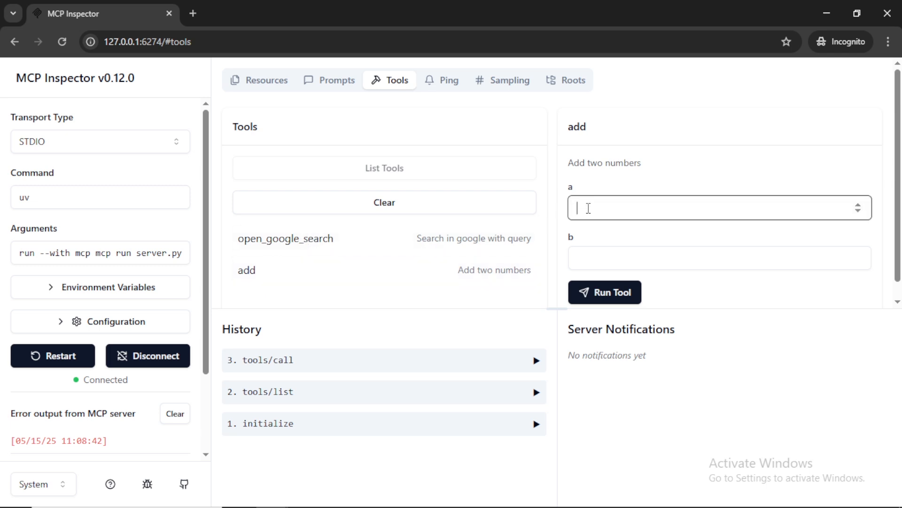
pyautogui.write('5')
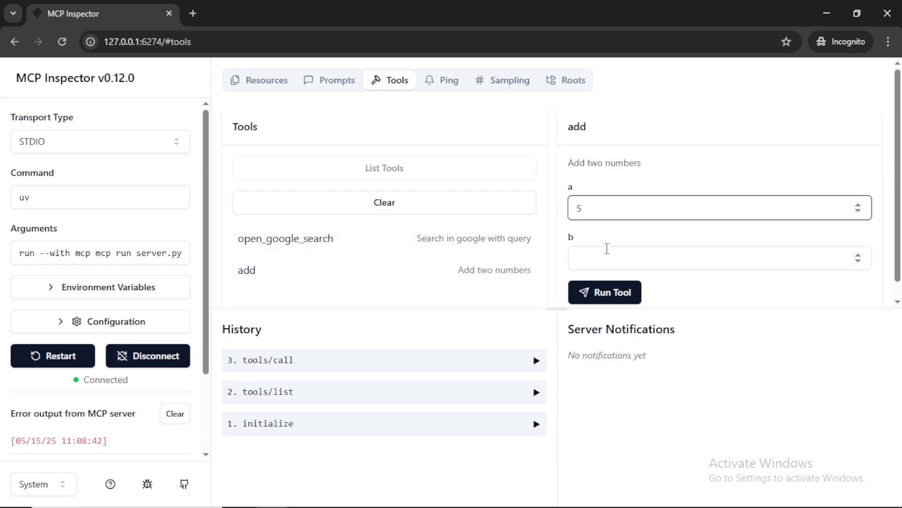
pyautogui.write('2')
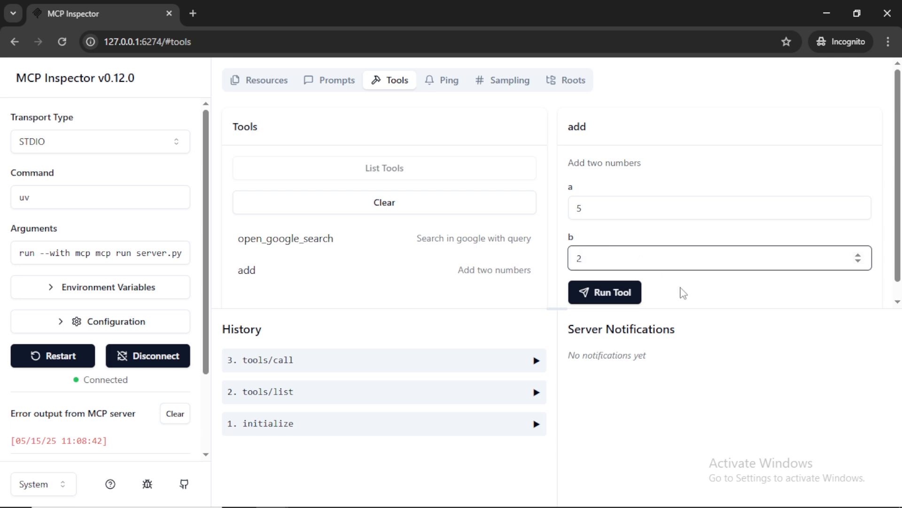
pyautogui.click(604, 292)
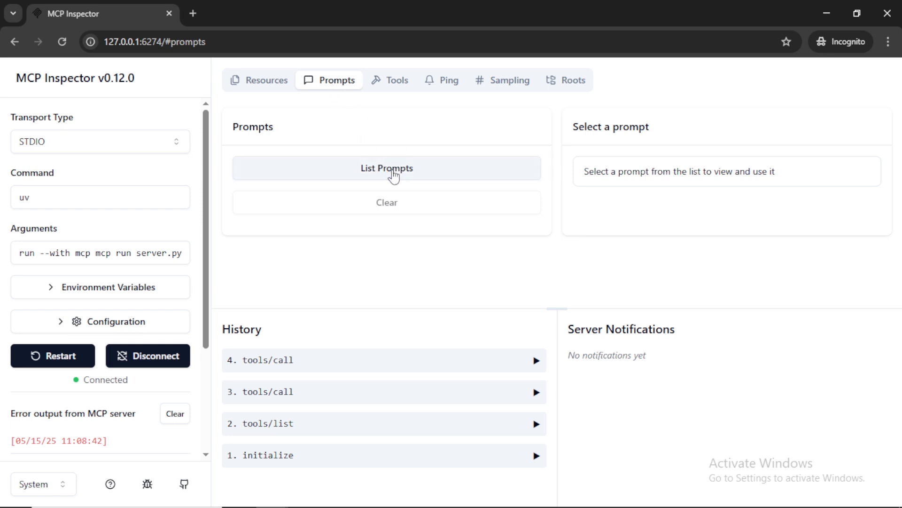
# List prompts, get the debug_error prompt for error 402, and open Sampling
pyautogui.click(386, 168)
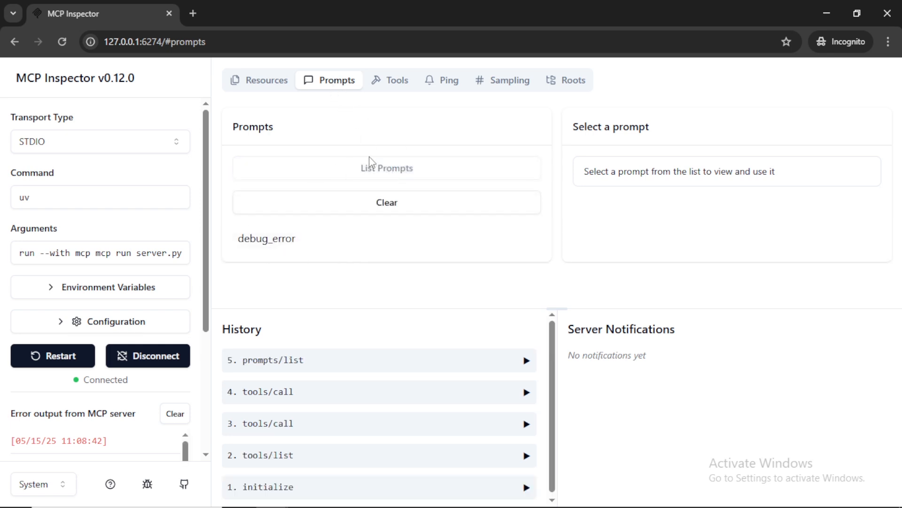
pyautogui.click(267, 238)
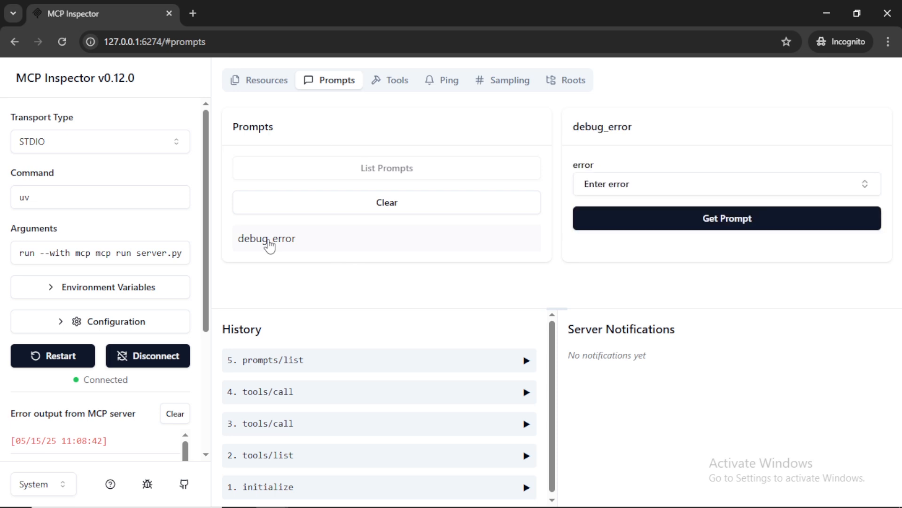
pyautogui.click(725, 184)
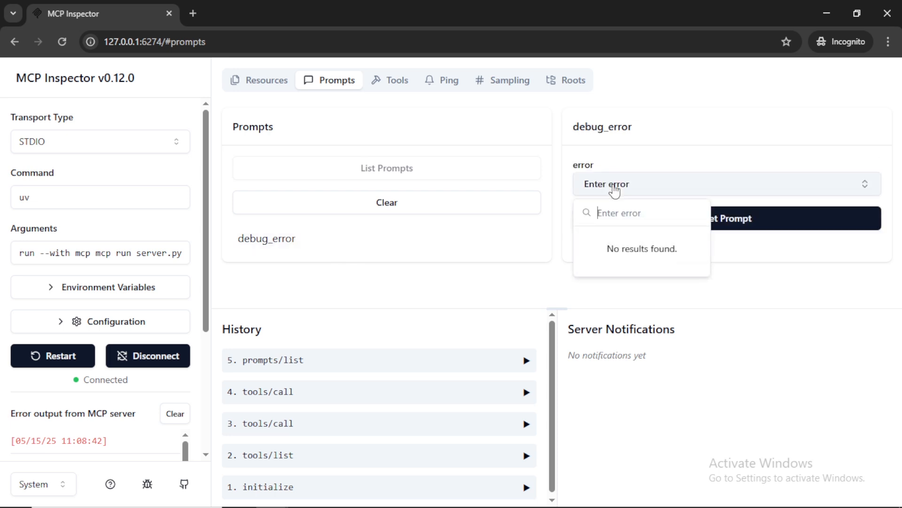
pyautogui.write('402')
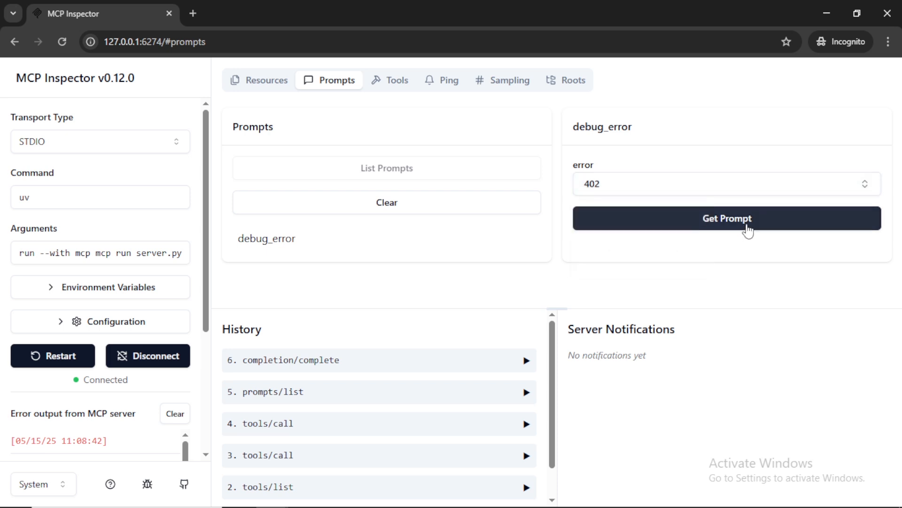
pyautogui.click(727, 218)
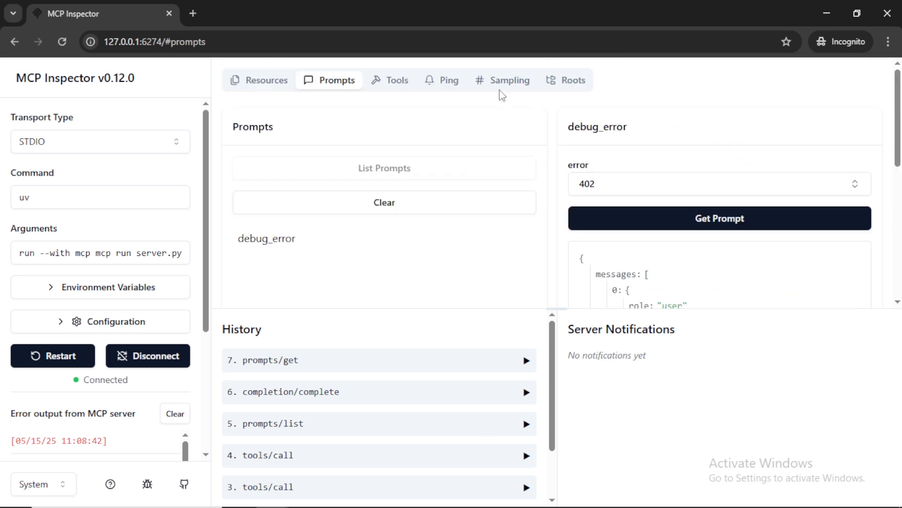
pyautogui.click(509, 79)
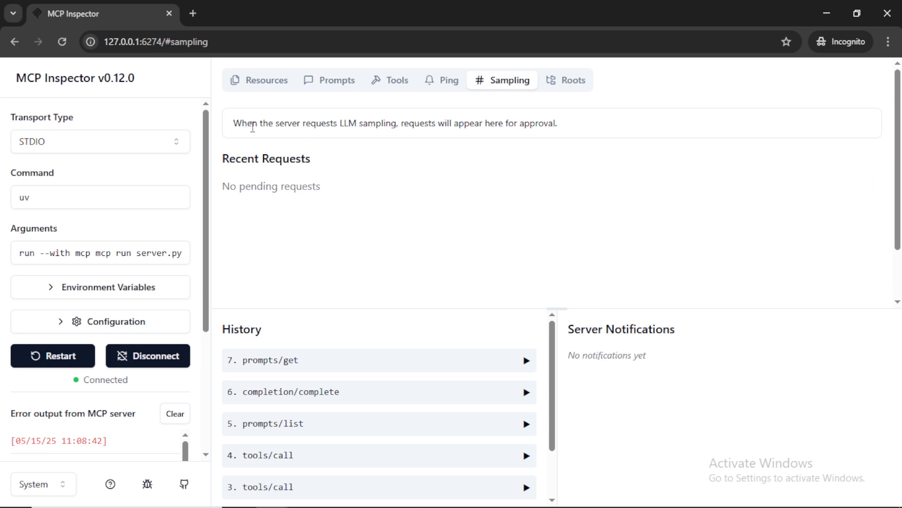
# Select part of the Sampling explanation text, then switch to the Roots section
pyautogui.moveTo(233, 123); pyautogui.dragTo(557, 122)
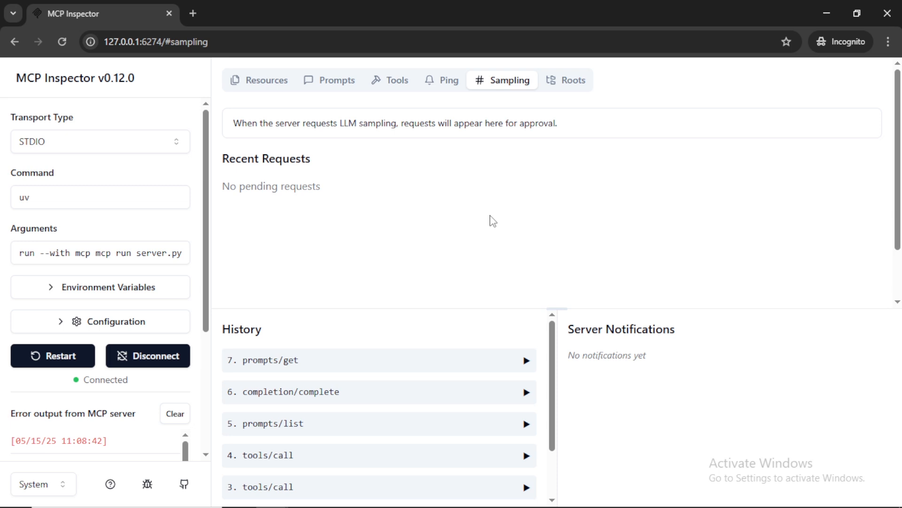
pyautogui.moveTo(460, 123); pyautogui.dragTo(557, 123)
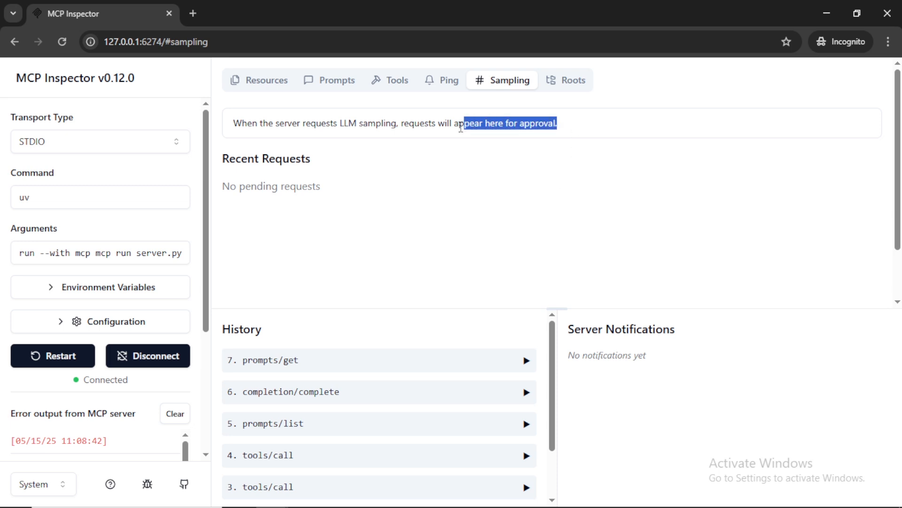
pyautogui.click(555, 200)
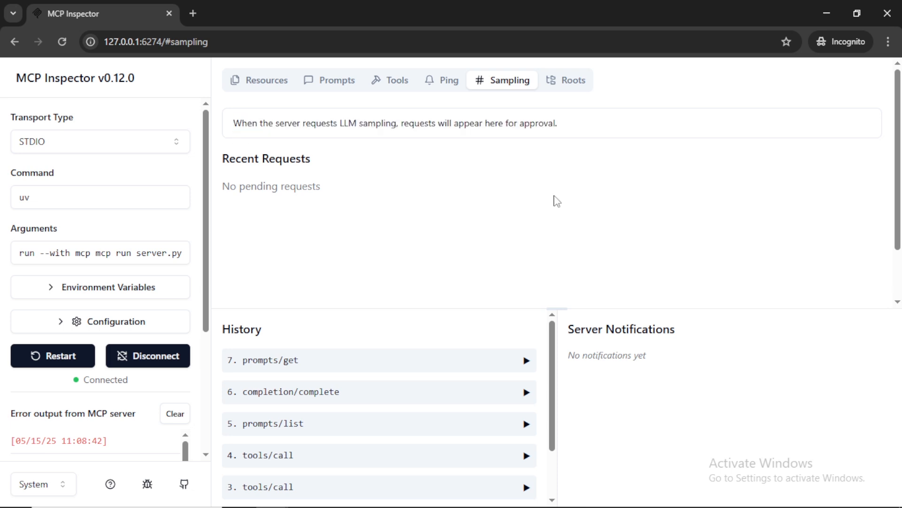
pyautogui.click(567, 80)
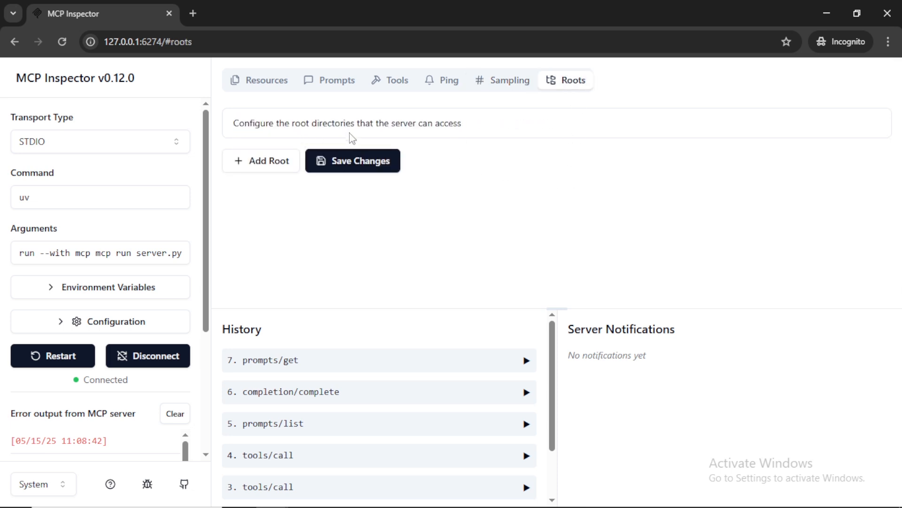
# Add a new root entry and edit its file:// path field
pyautogui.click(260, 161)
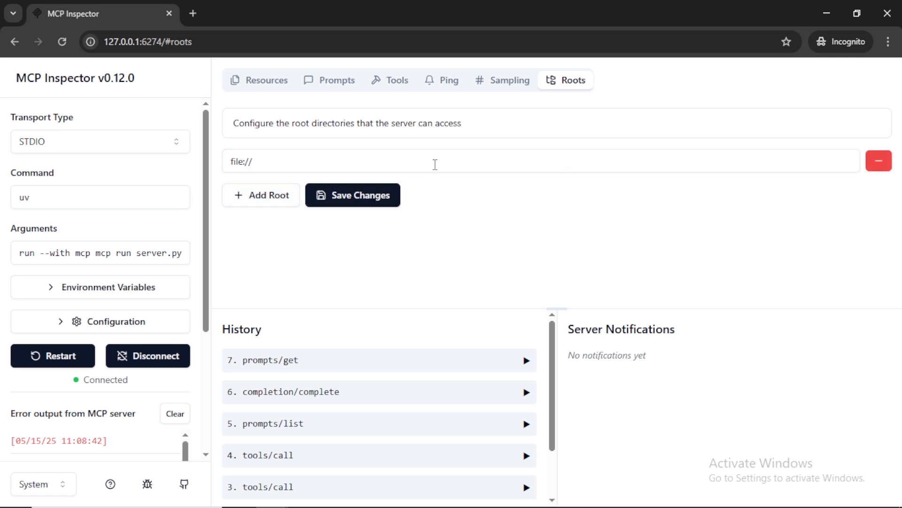
pyautogui.click(435, 161)
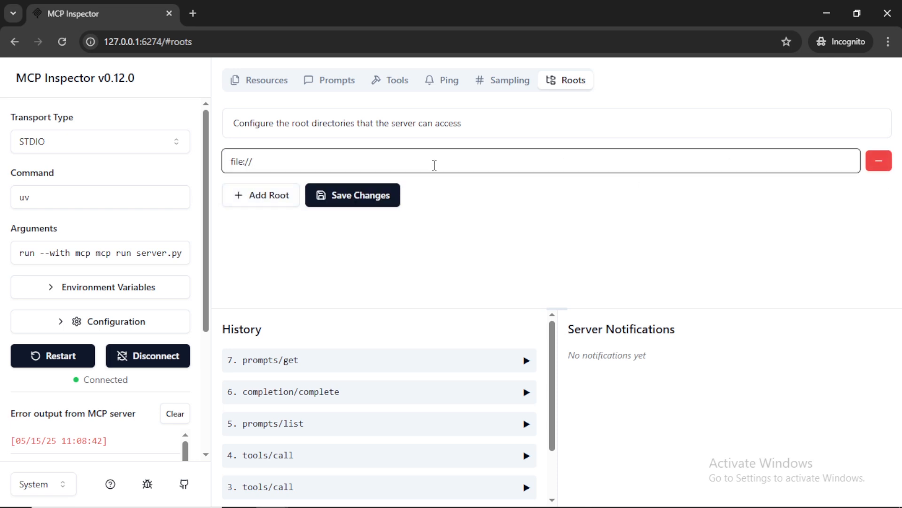
pyautogui.click(250, 162)
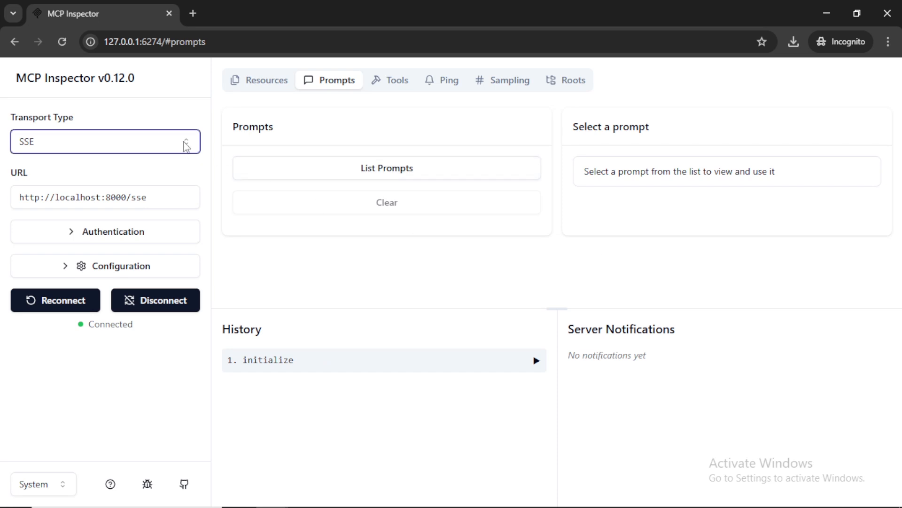
# Review the Transport Type choices: STDIO, SSE and Streamable HTTP
pyautogui.click(105, 141)
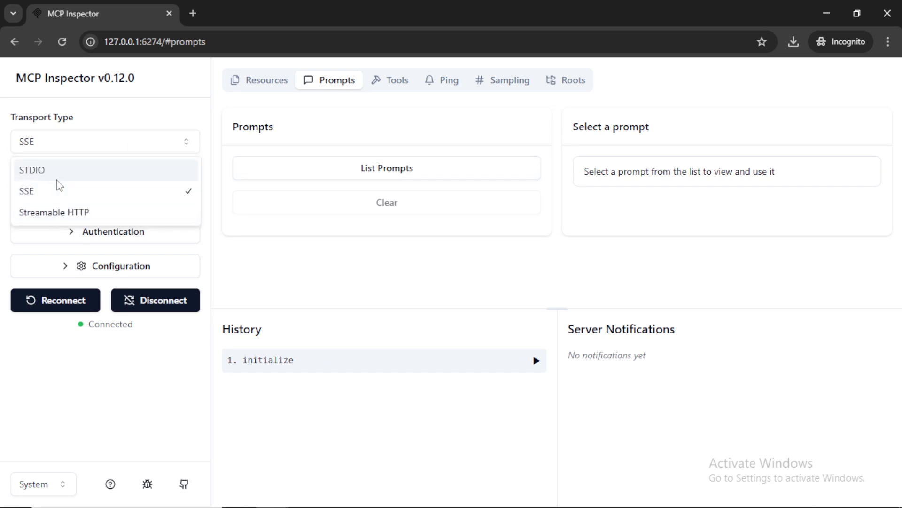
pyautogui.moveTo(677, 474)
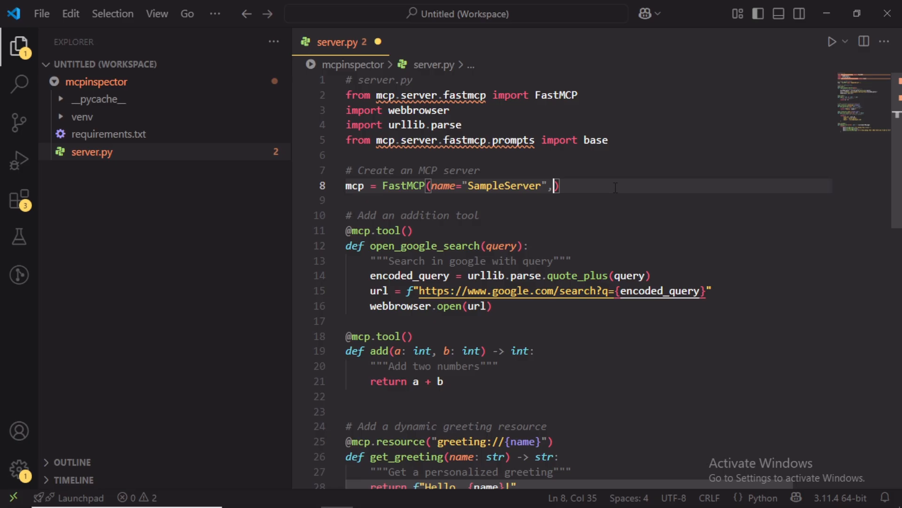
# Add port=8000 to the FastMCP call, then clear the terminal
pyautogui.write('p')
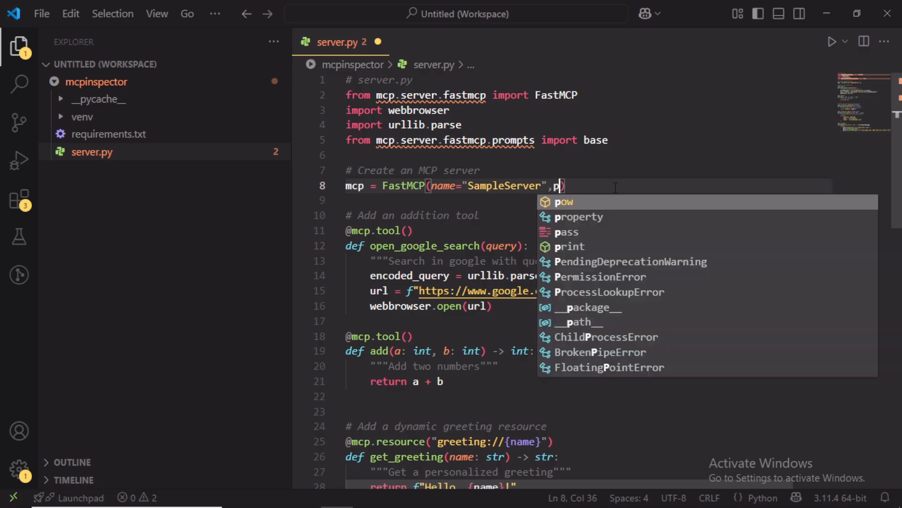
pyautogui.write('ort=')
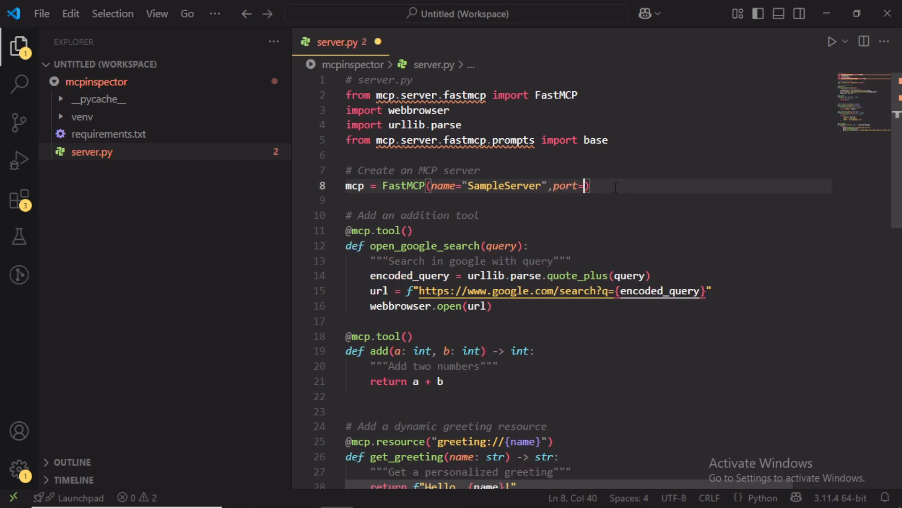
pyautogui.write('8000')
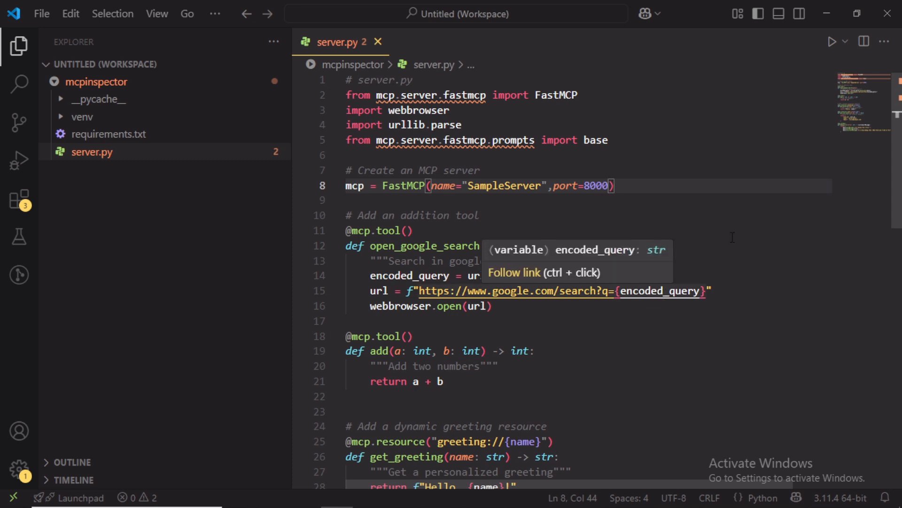
pyautogui.scroll(-3)
pyautogui.write('venv\\Scripts\\activate')
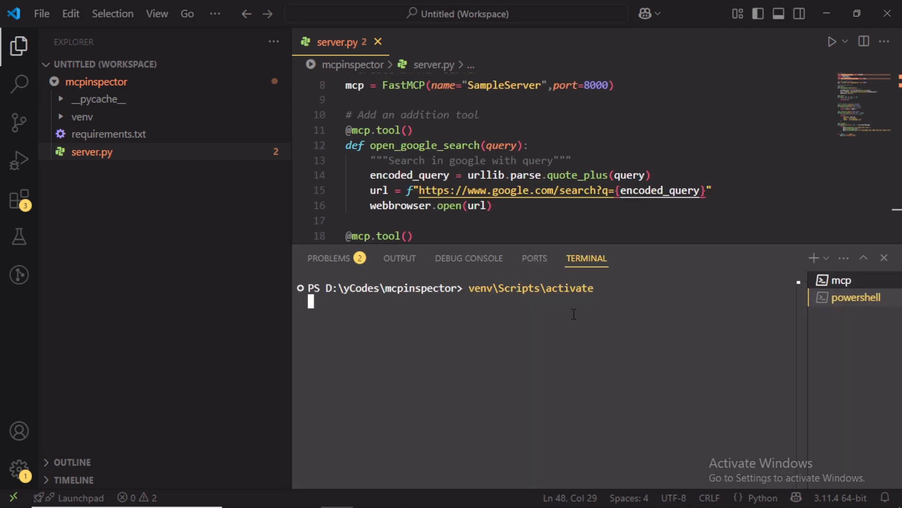
pyautogui.write('clear')
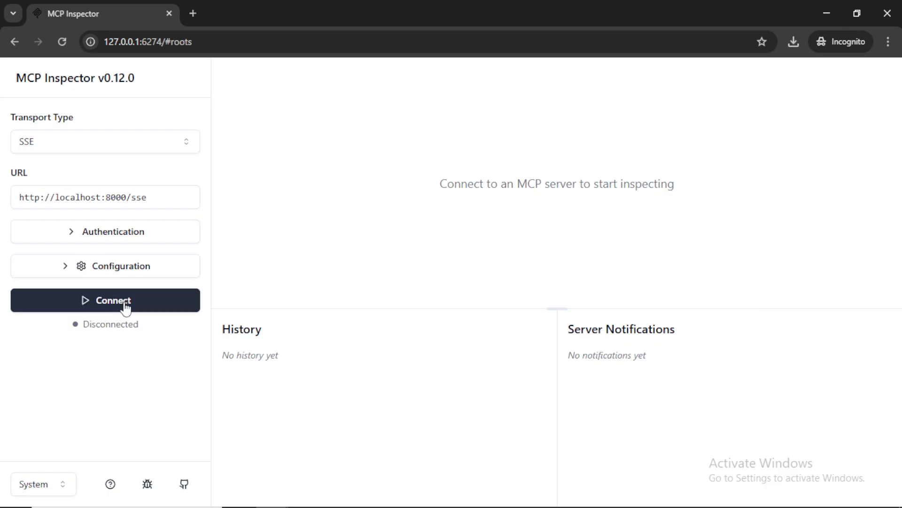
# Connect to localhost:8000/sse and browse the Tools and Resources sections
pyautogui.click(106, 300)
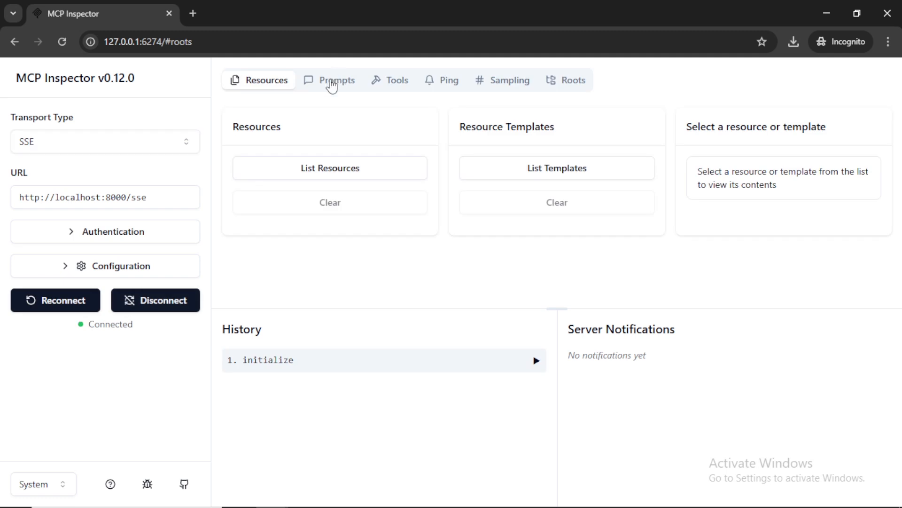
pyautogui.click(395, 80)
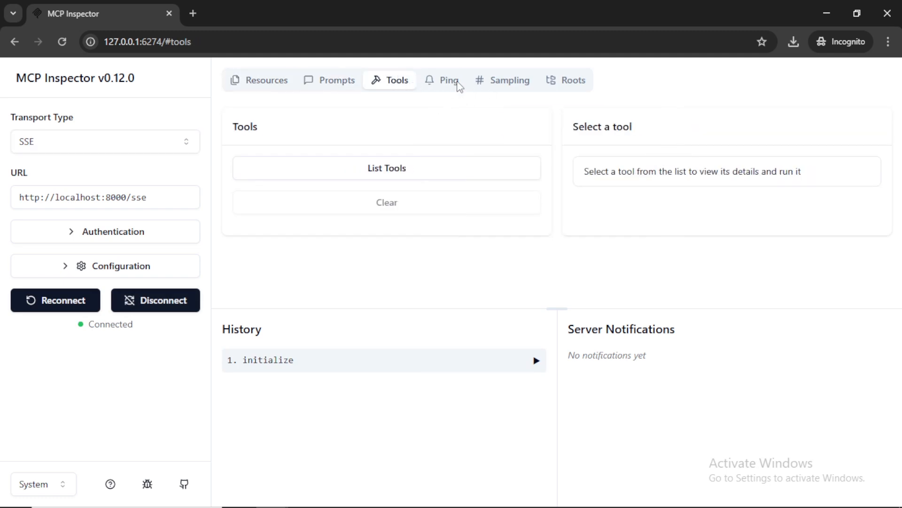
pyautogui.click(266, 80)
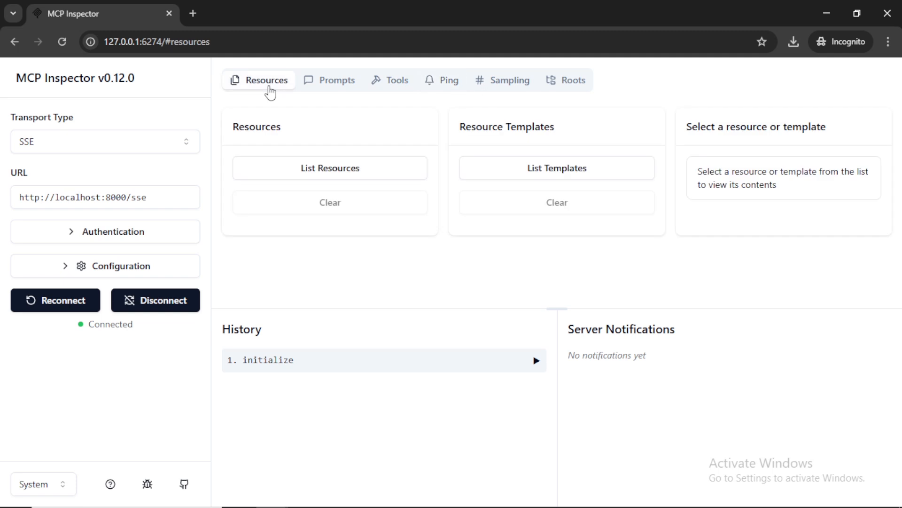
# Copy the server URL localhost:8000/sse into a new browser tab
pyautogui.click(126, 197)
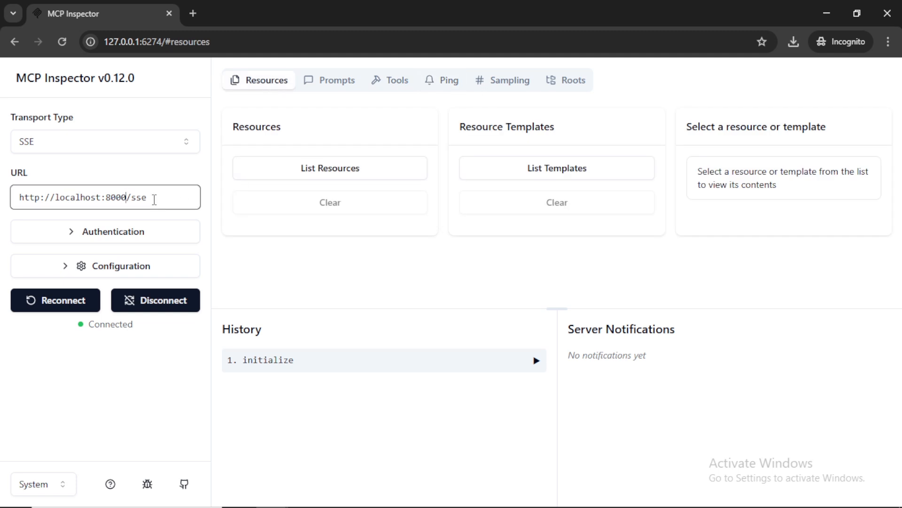
pyautogui.tripleClick(83, 197)
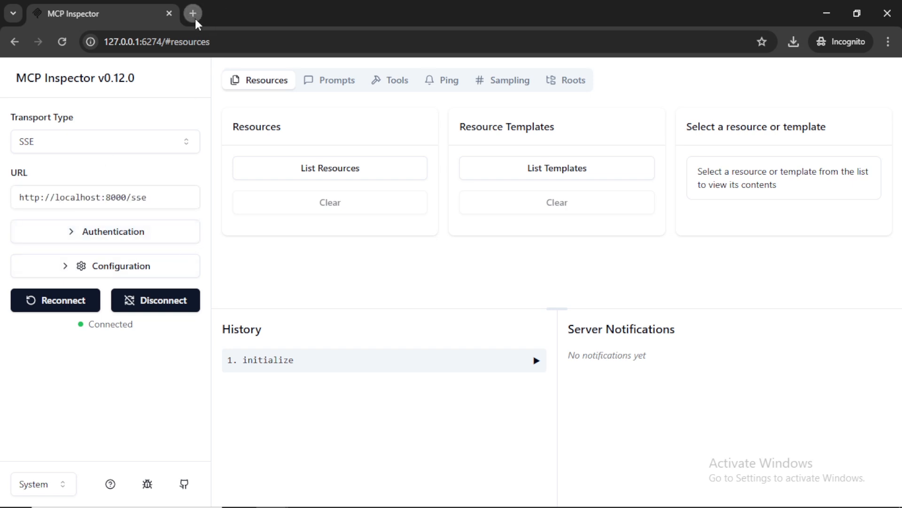
pyautogui.click(193, 13)
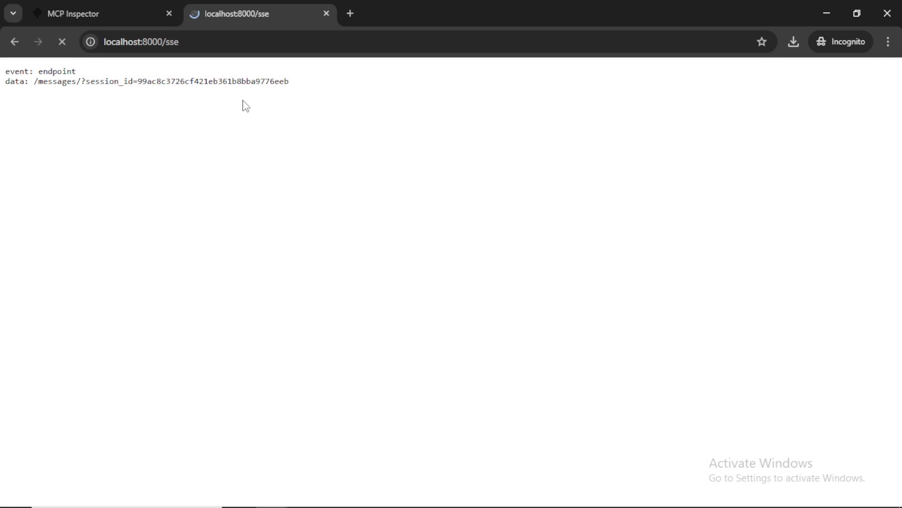